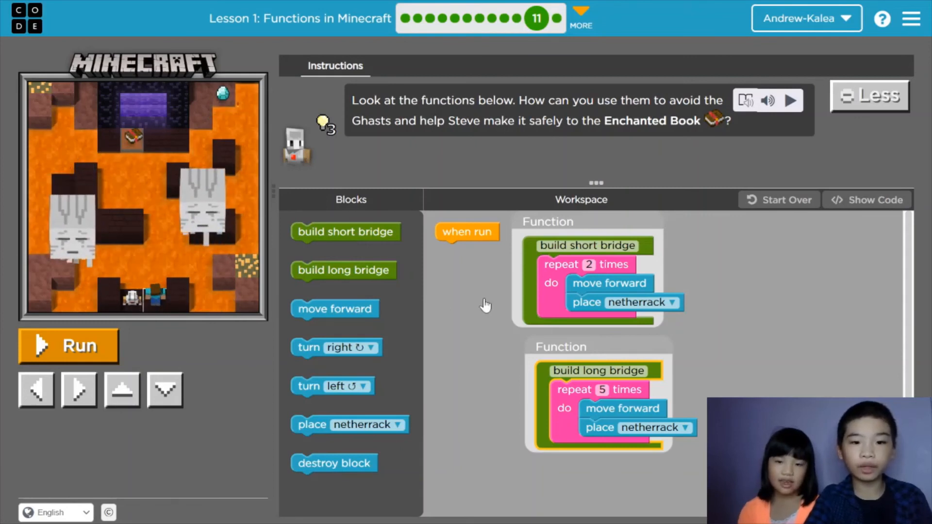
{"action": "mouse_move", "coordinate": [564, 328]}
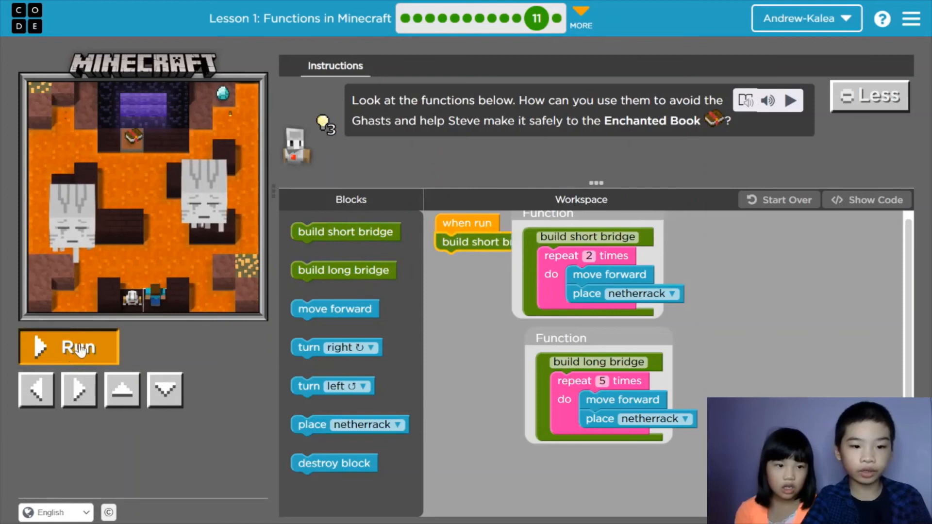
Run the short-bridge program once, watch Steve, then reset the level
{"action": "left_click", "coordinate": [69, 346]}
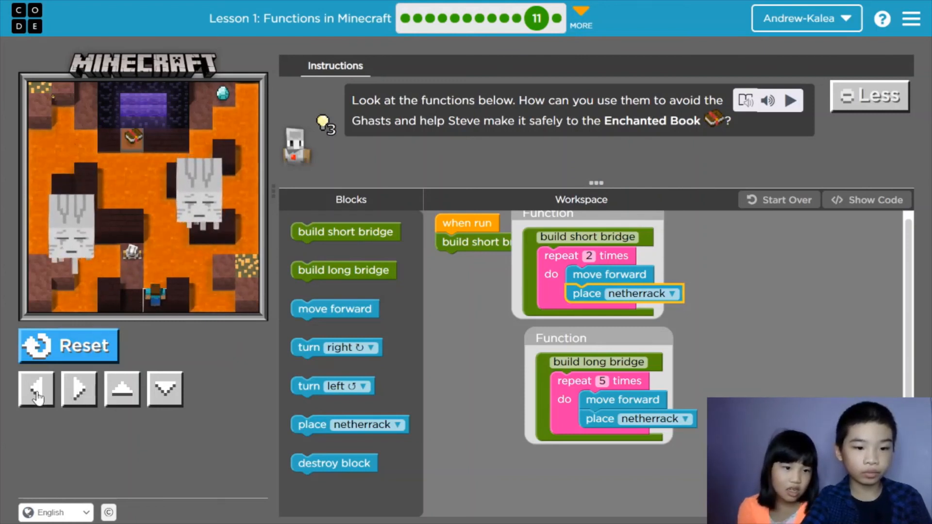
{"action": "left_click", "coordinate": [122, 389]}
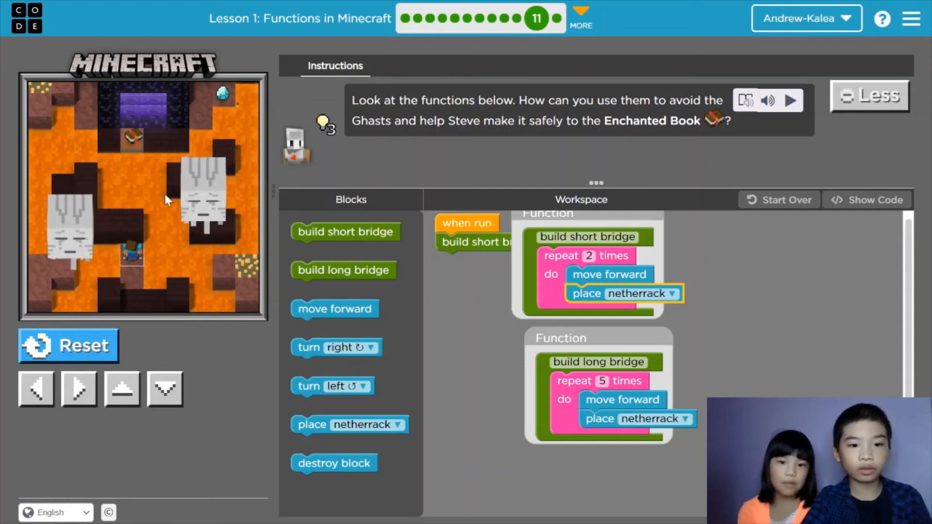
{"action": "left_click", "coordinate": [68, 346]}
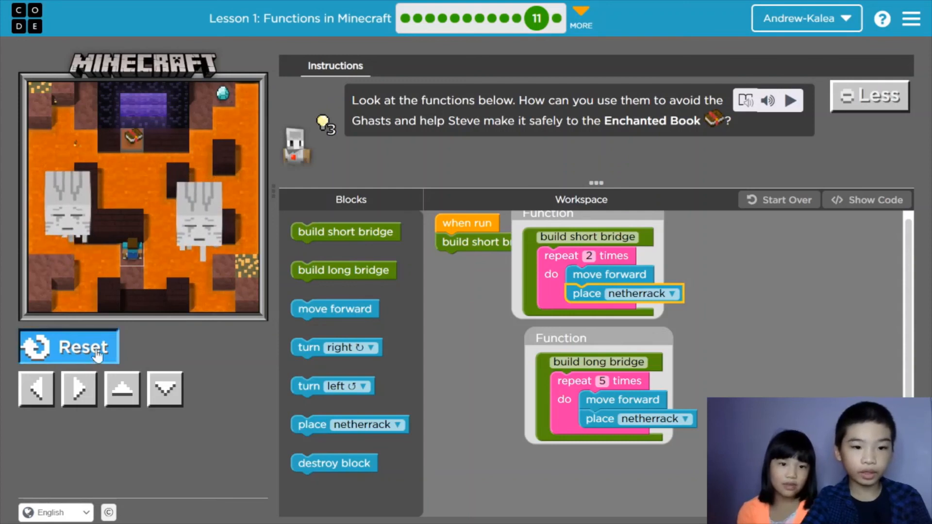
{"action": "left_click", "coordinate": [68, 346]}
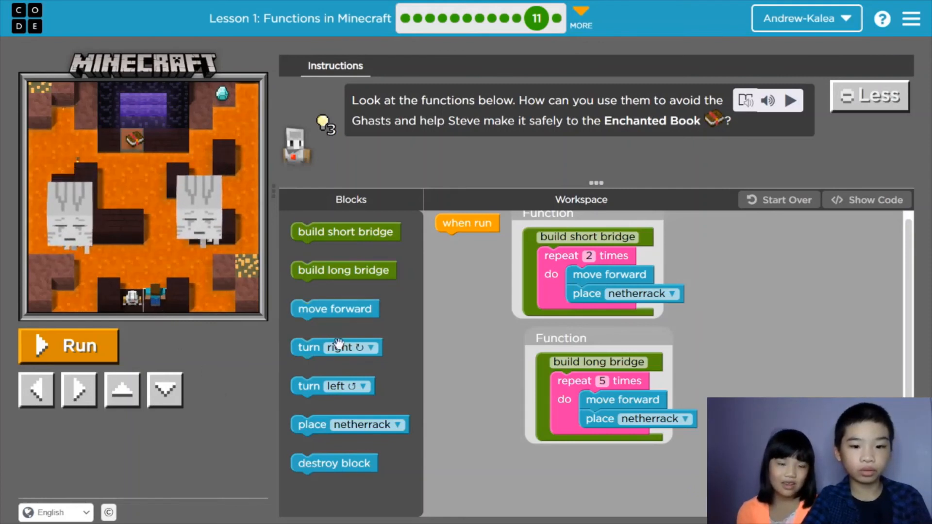
Attach build short bridge and build long bridge calls under when run, and run it
{"action": "left_click_drag", "start_coordinate": [343, 231], "coordinate": [503, 238]}
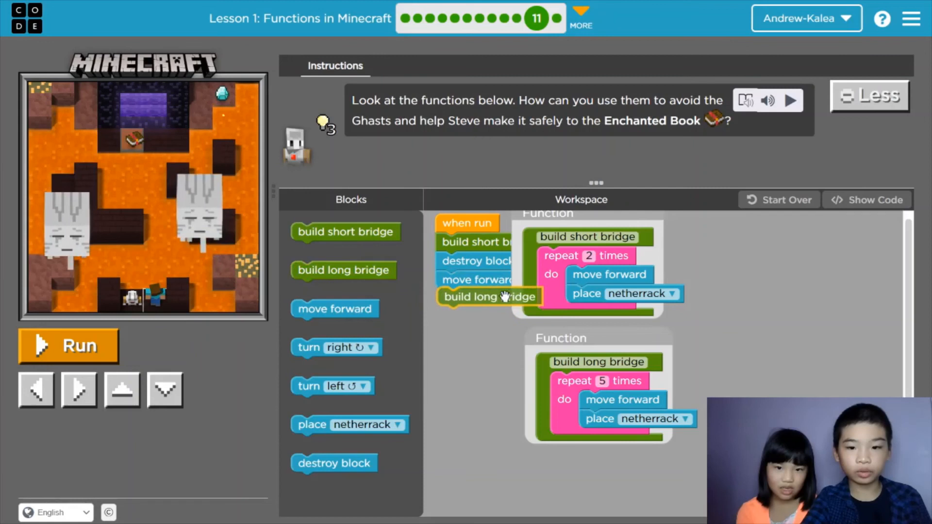
{"action": "left_click", "coordinate": [68, 345]}
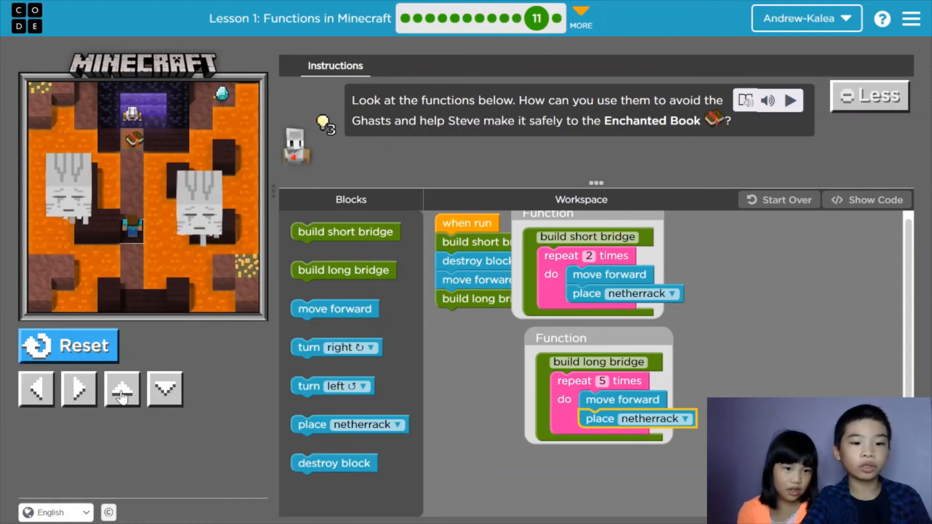
{"action": "left_click", "coordinate": [122, 389]}
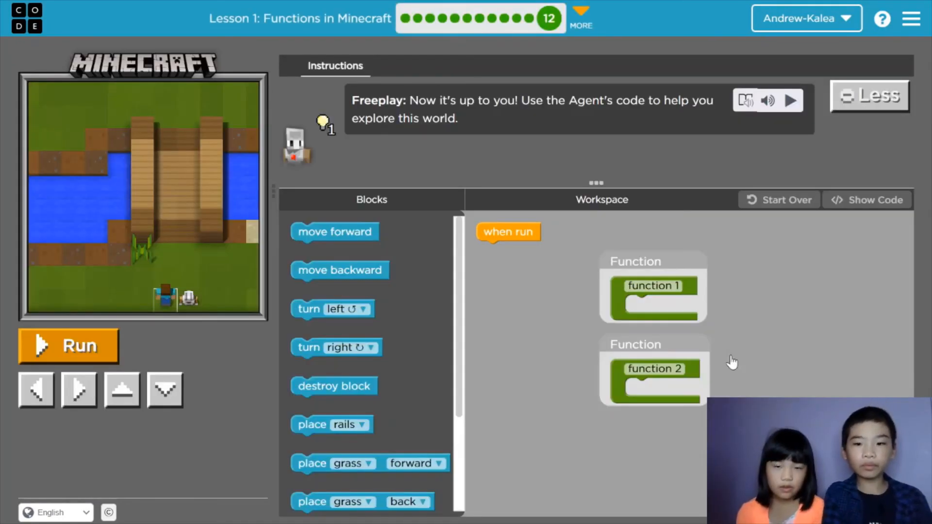
{"action": "mouse_move", "coordinate": [660, 307]}
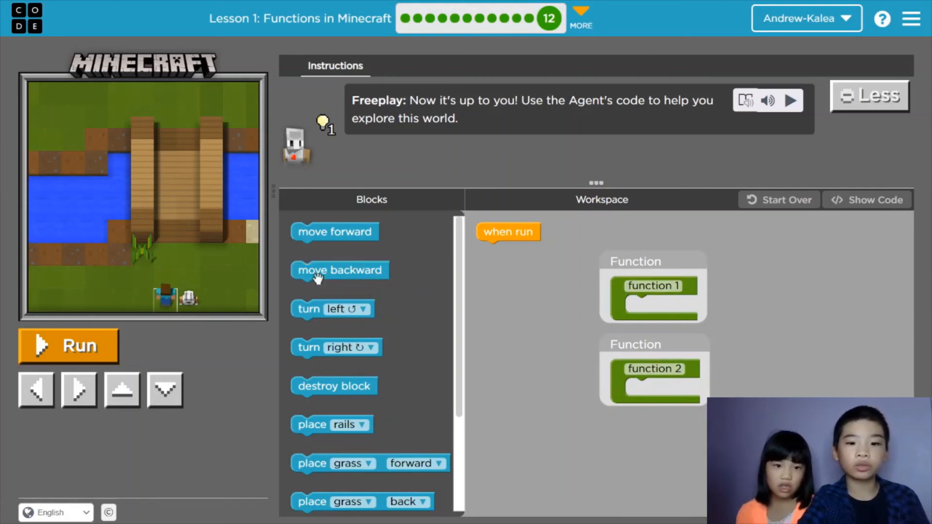
Set the inner repeat loop's count to 10 from its dropdown
{"action": "scroll", "scroll_direction": "down", "scroll_amount": 3}
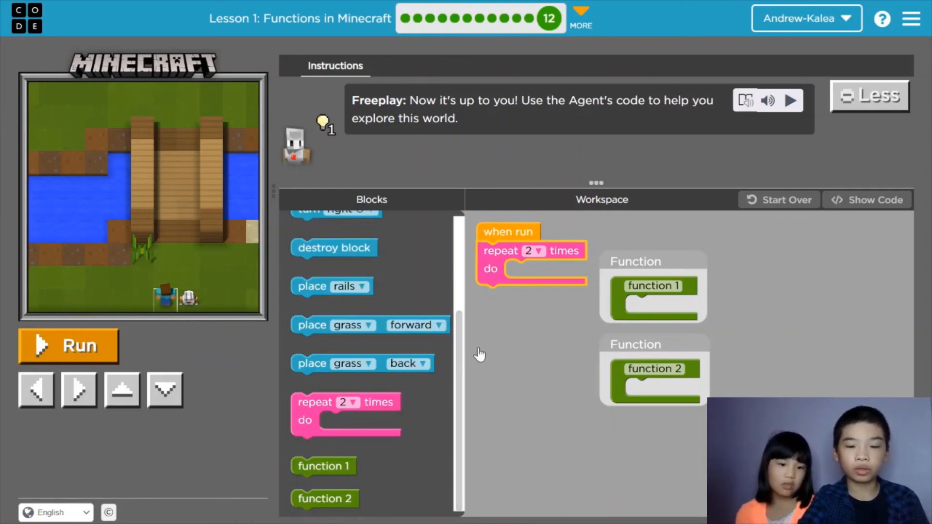
{"action": "mouse_move", "coordinate": [461, 408]}
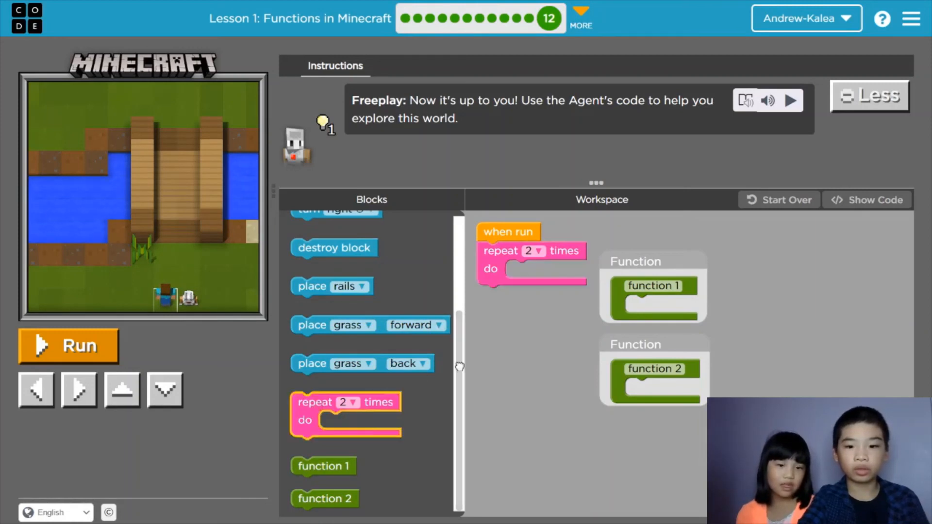
{"action": "left_click", "coordinate": [559, 269]}
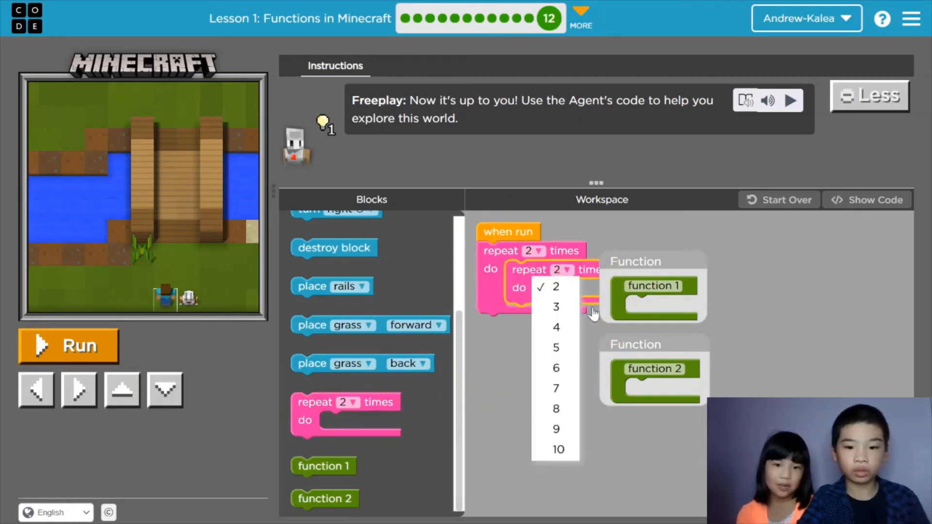
{"action": "left_click", "coordinate": [556, 449]}
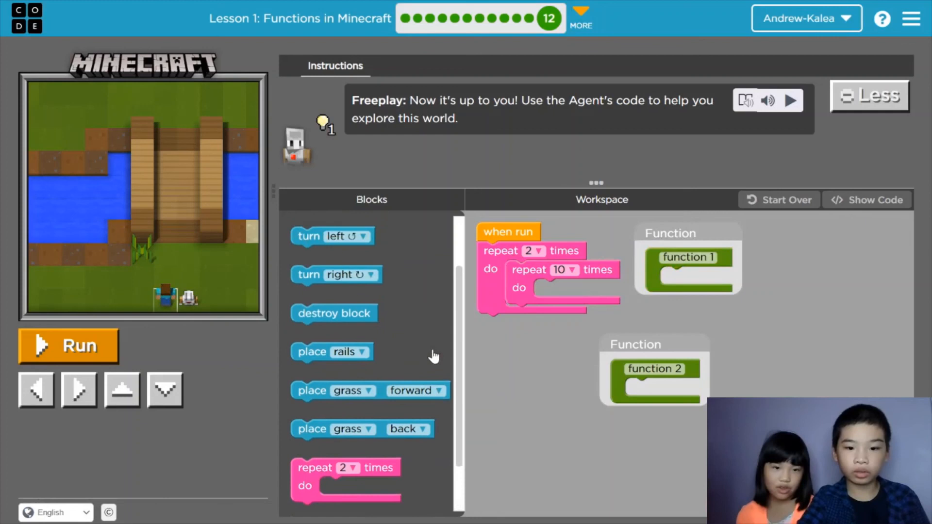
{"action": "mouse_move", "coordinate": [410, 330]}
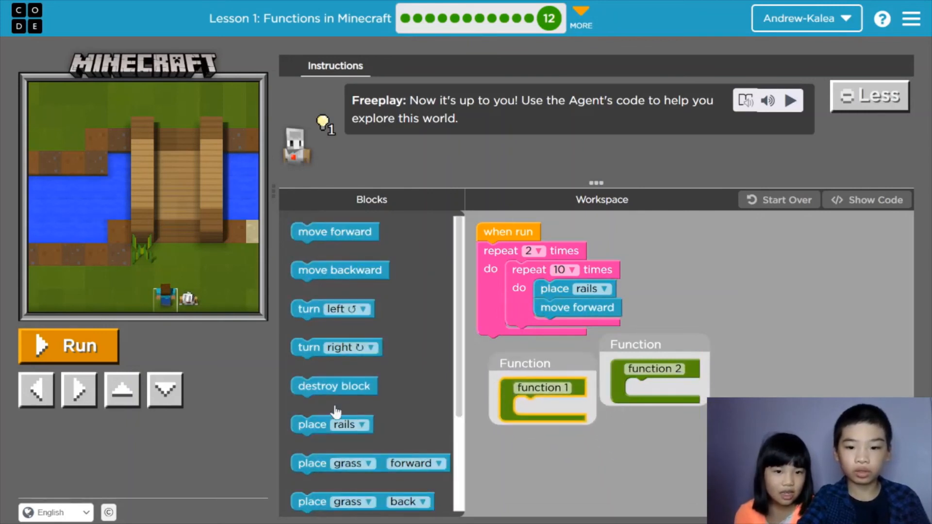
Name the rail-loop function 'Build rail'
{"action": "left_click", "coordinate": [69, 346]}
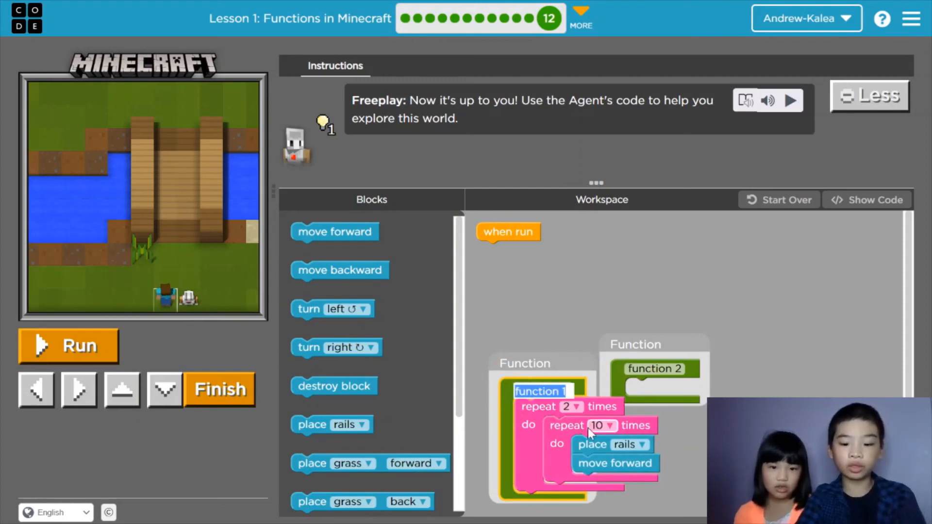
{"action": "type", "text": "Build"}
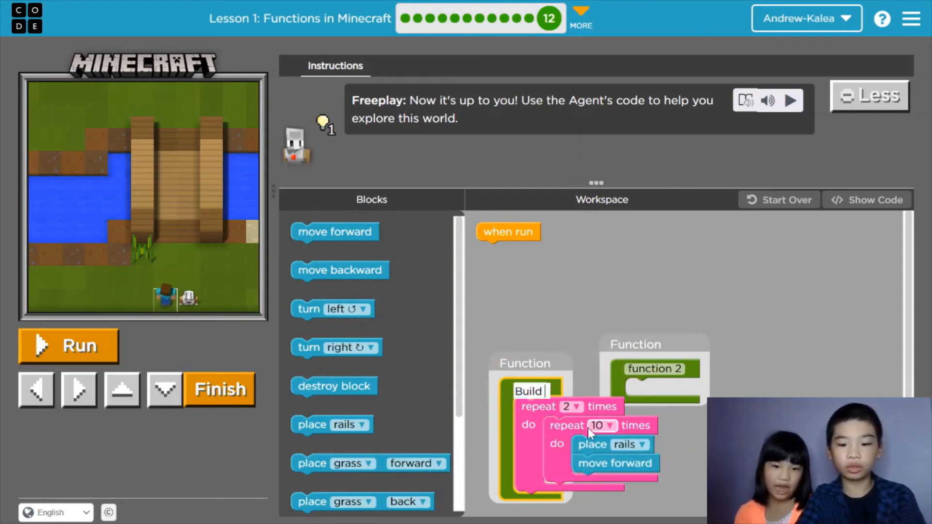
{"action": "type", "text": "rail"}
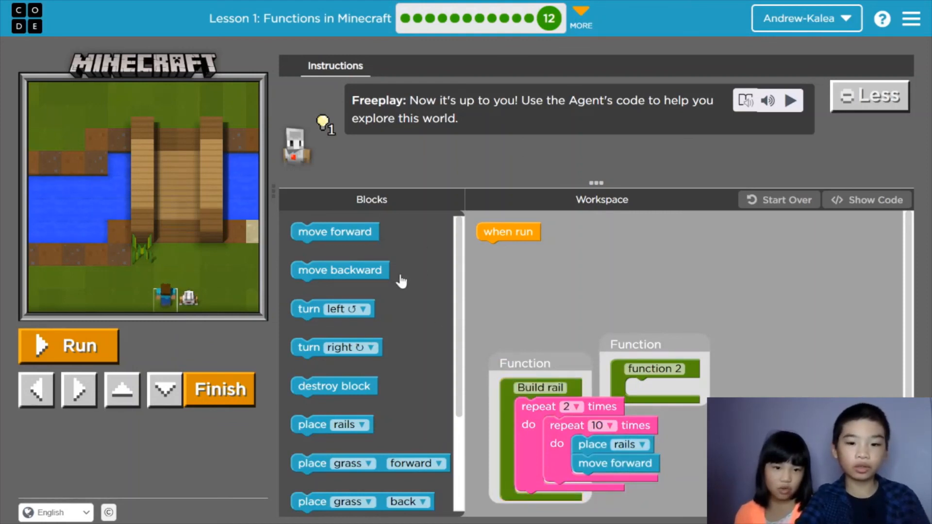
Place a Build rail call under when run and run the program
{"action": "scroll", "scroll_direction": "down", "scroll_amount": 3}
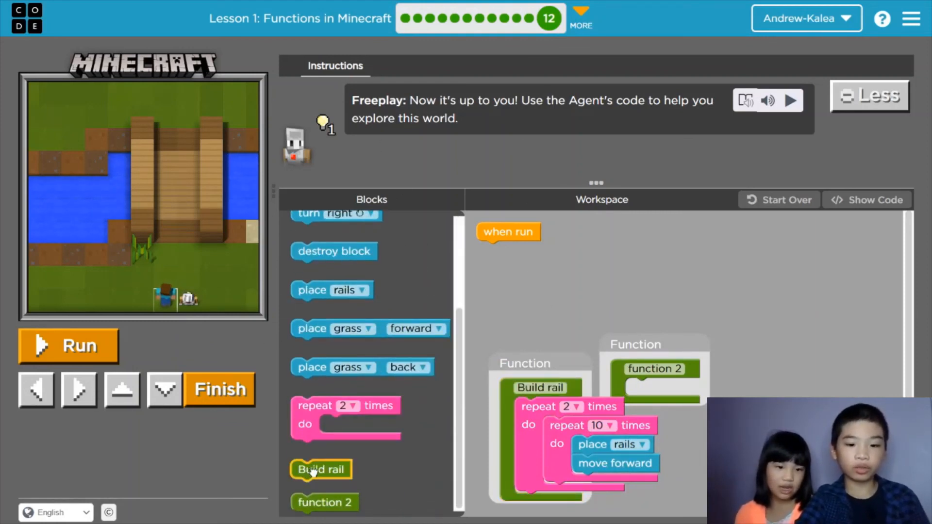
{"action": "left_click_drag", "start_coordinate": [320, 470], "coordinate": [511, 256]}
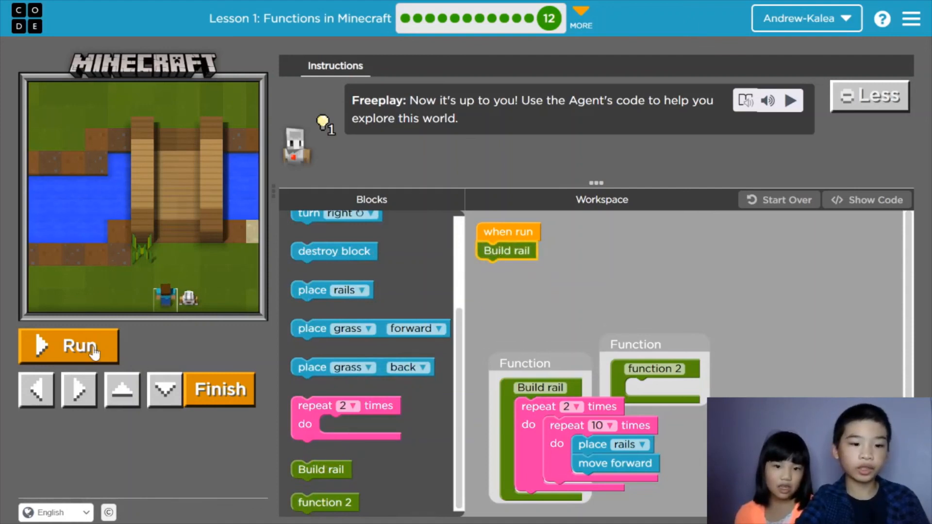
{"action": "left_click", "coordinate": [68, 345]}
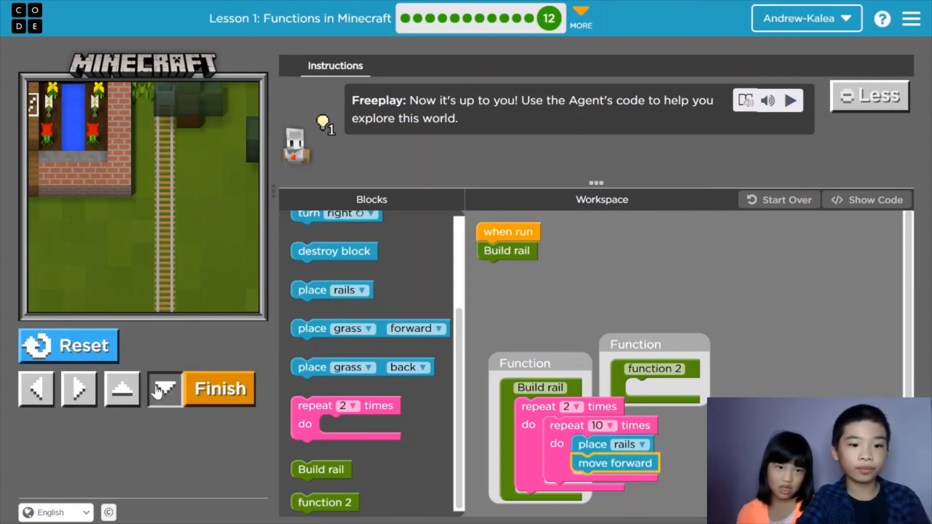
Look along the rail track toward the river, grass and house, then reset the world
{"action": "left_click", "coordinate": [164, 389]}
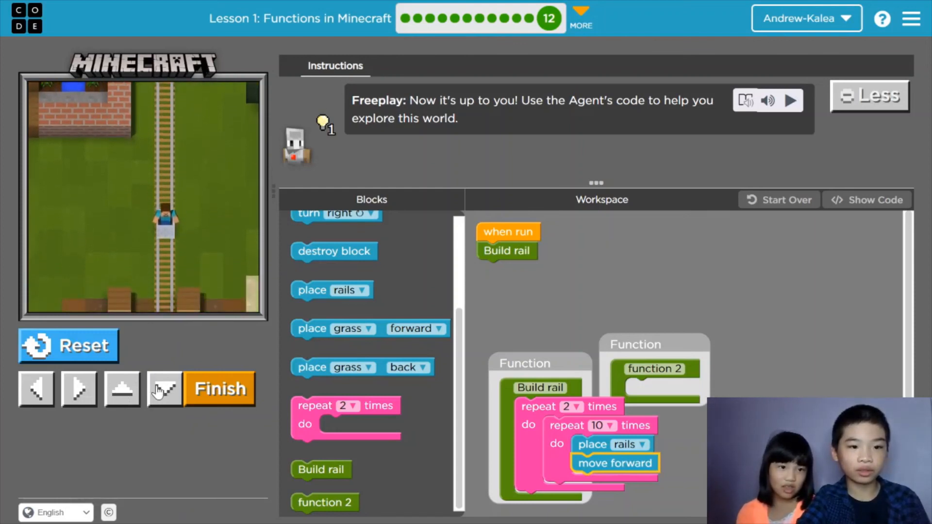
{"action": "left_click", "coordinate": [164, 388]}
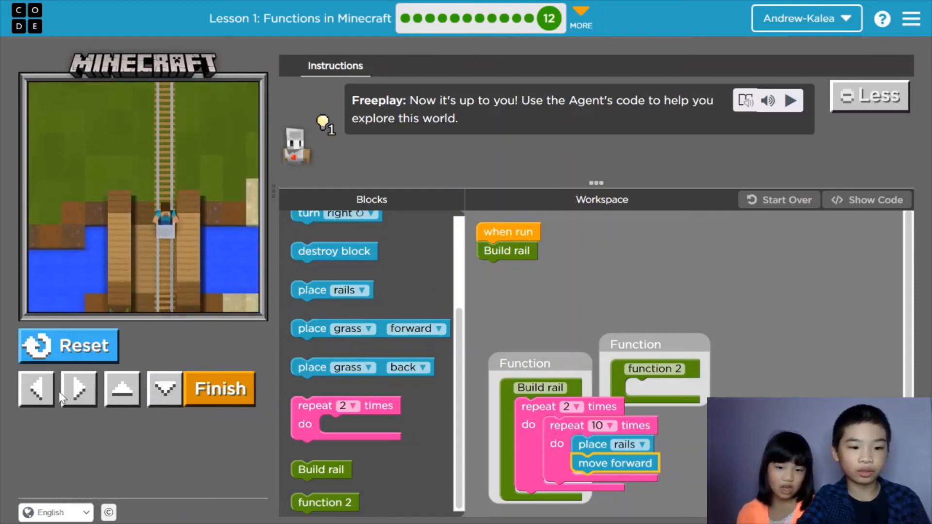
{"action": "left_click", "coordinate": [36, 388]}
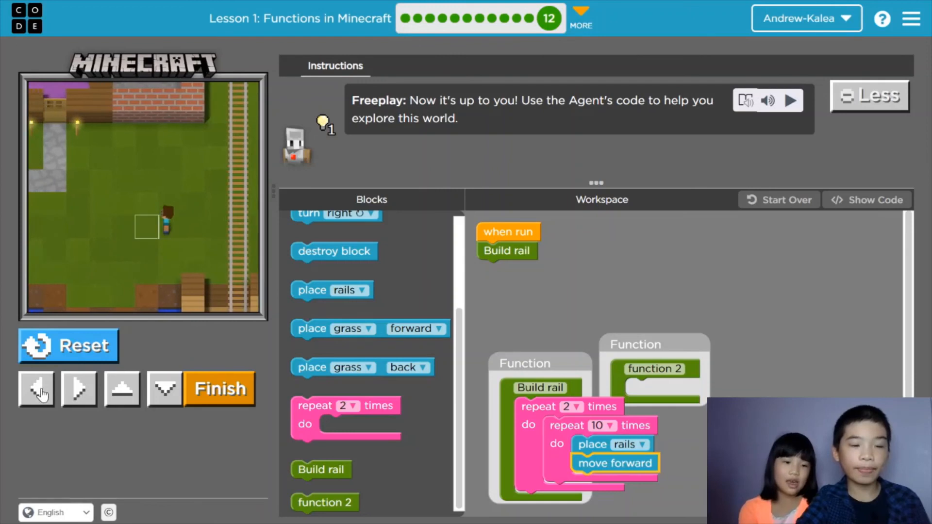
{"action": "left_click", "coordinate": [35, 390]}
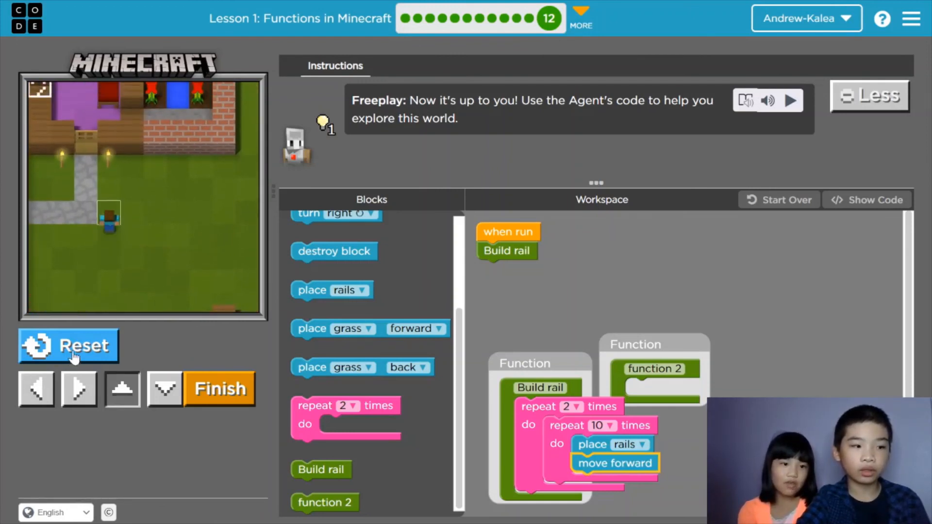
{"action": "left_click", "coordinate": [68, 346]}
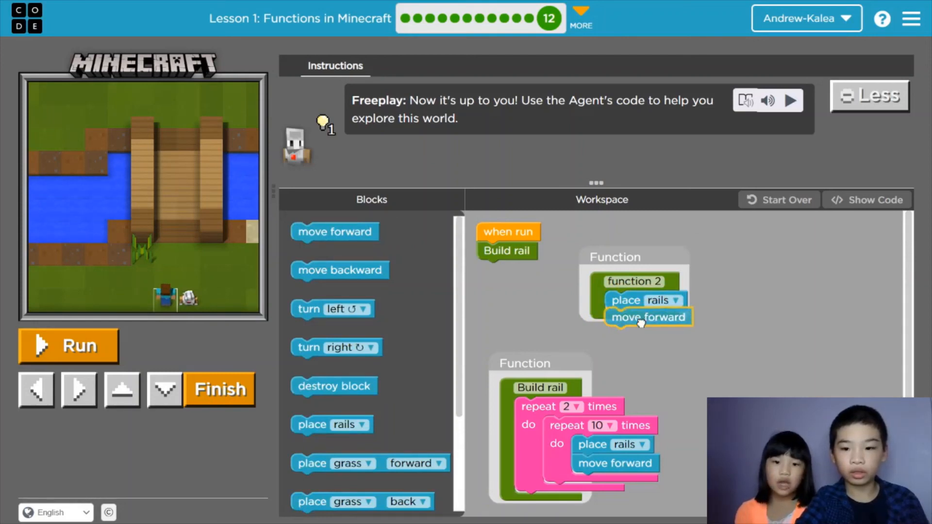
Replace the inner repeat's place rails and move forward blocks with a function 2 call
{"action": "left_click_drag", "start_coordinate": [648, 317], "coordinate": [659, 322]}
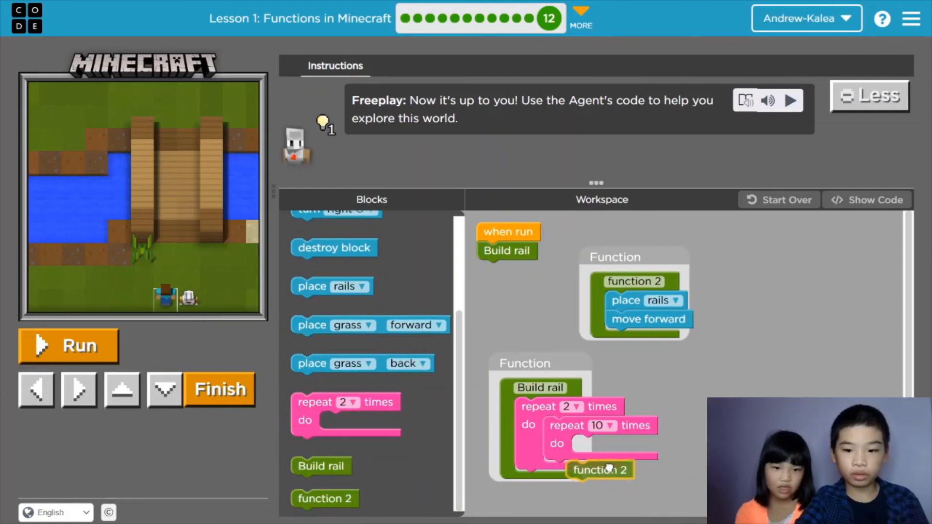
{"action": "left_click_drag", "start_coordinate": [601, 469], "coordinate": [604, 444]}
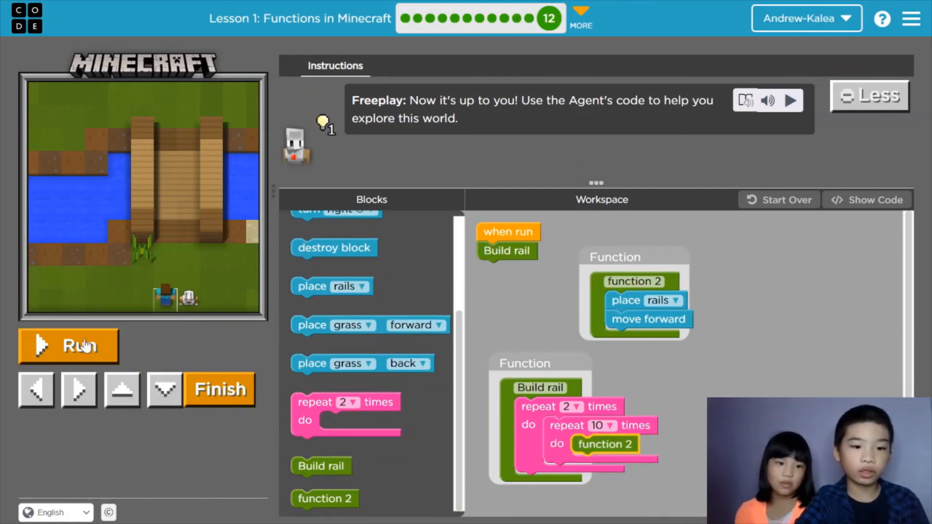
Run the updated Build rail program and view the laid track and the house
{"action": "left_click", "coordinate": [69, 346]}
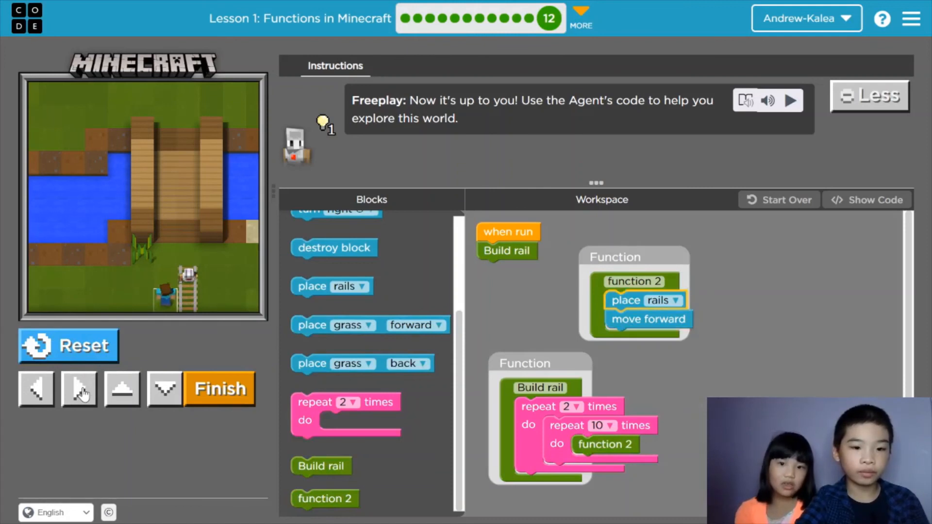
{"action": "left_click", "coordinate": [122, 389]}
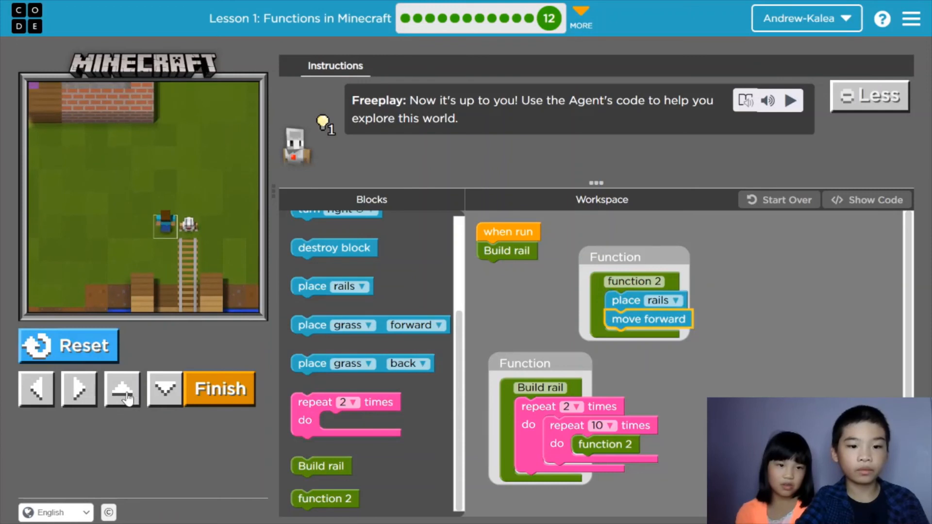
{"action": "left_click", "coordinate": [121, 389]}
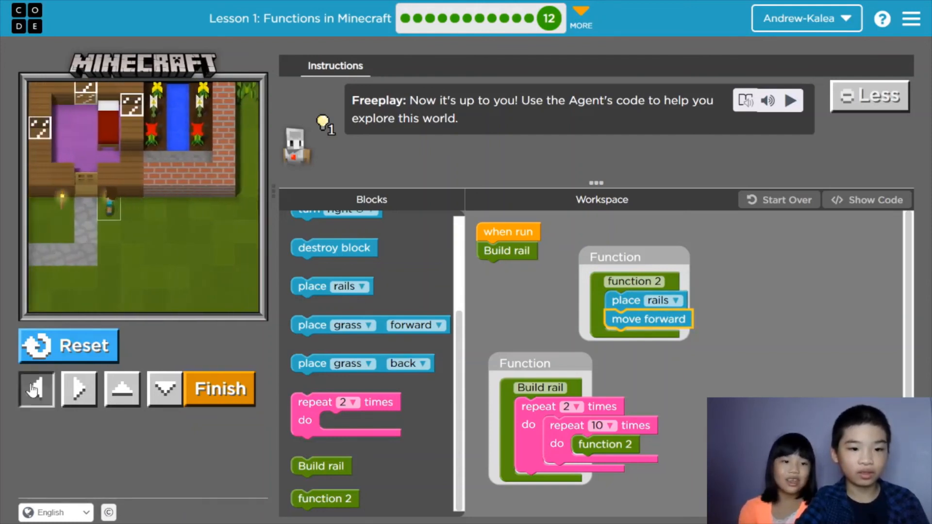
{"action": "left_click", "coordinate": [36, 389]}
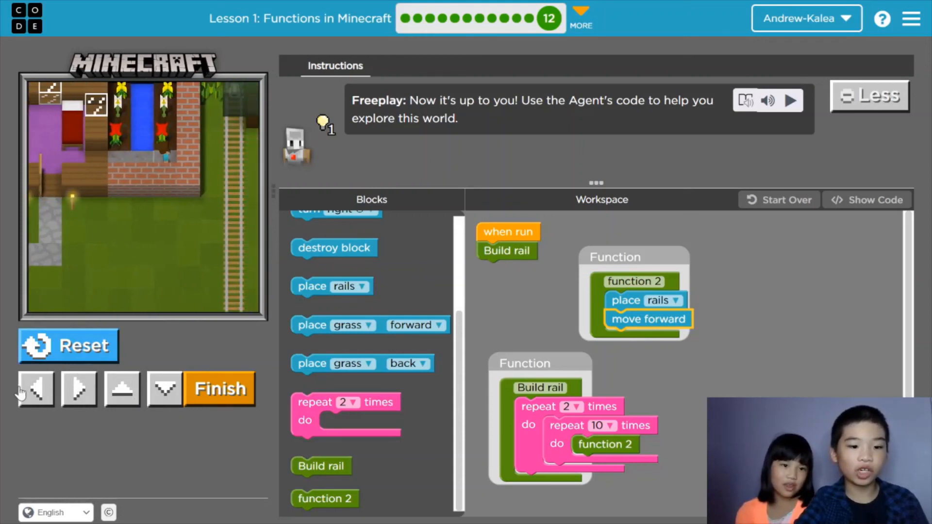
{"action": "left_click", "coordinate": [35, 389]}
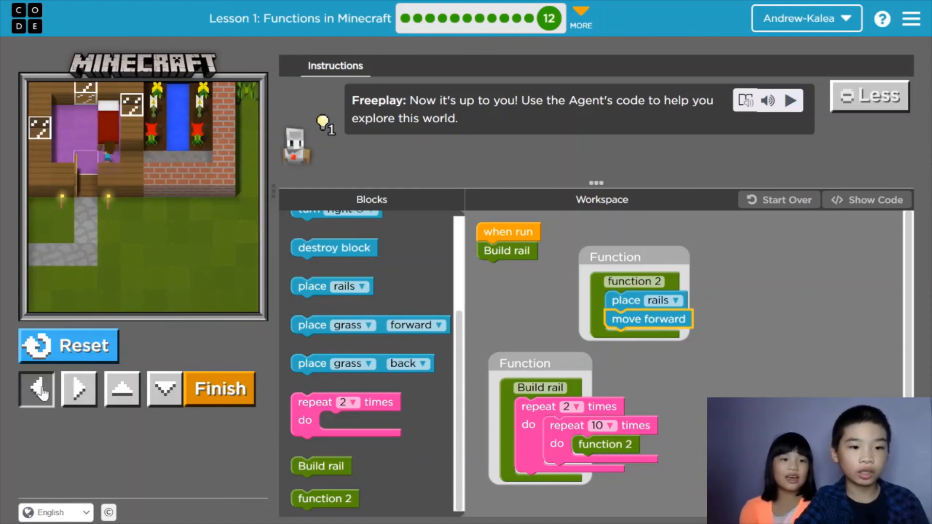